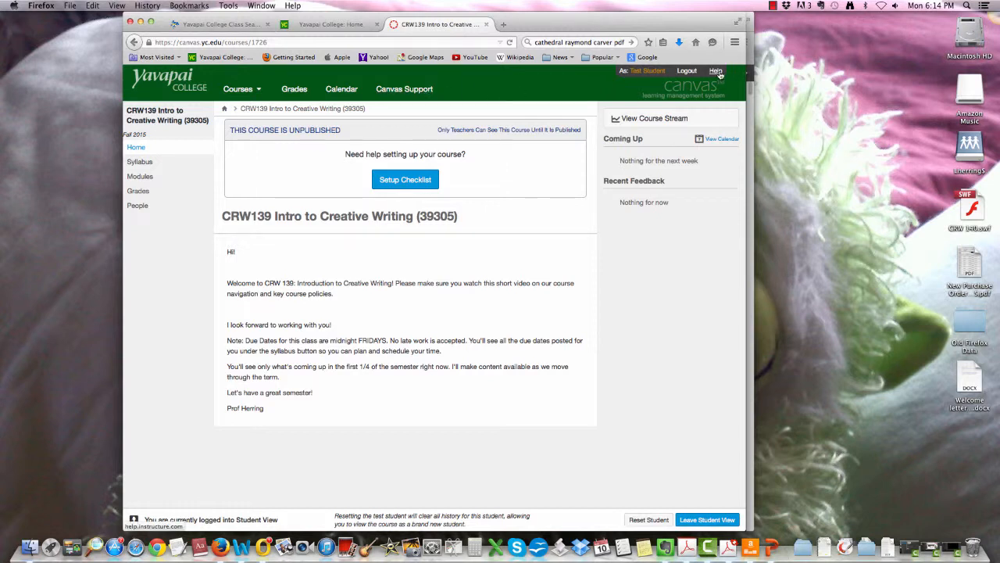
- Go to the CRW139 Course Syllabus page from the course navigation
{"action": "left_click", "coordinate": [140, 161]}
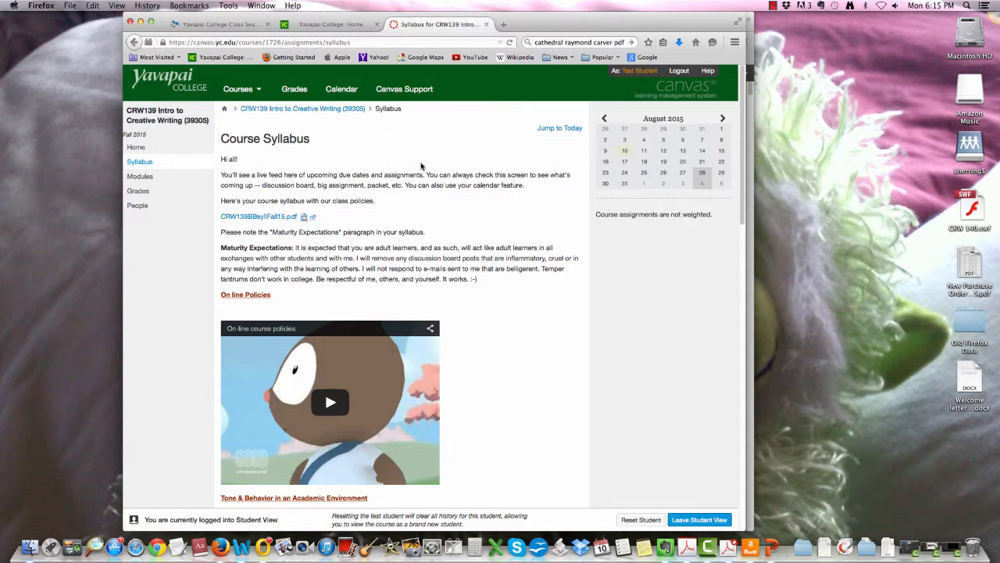
{"action": "scroll", "scroll_direction": "down", "scroll_amount": 3}
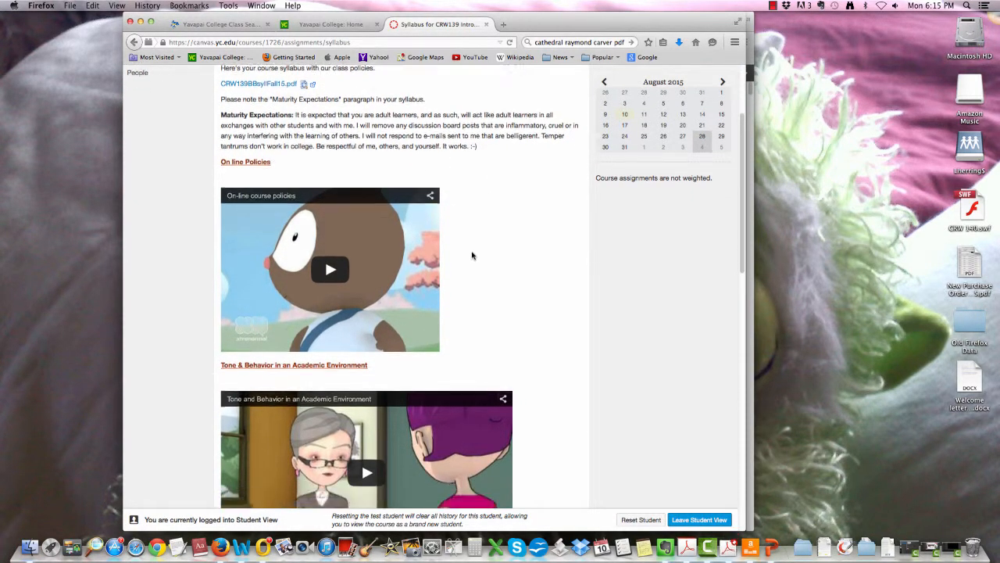
{"action": "scroll", "scroll_direction": "down", "scroll_amount": 3}
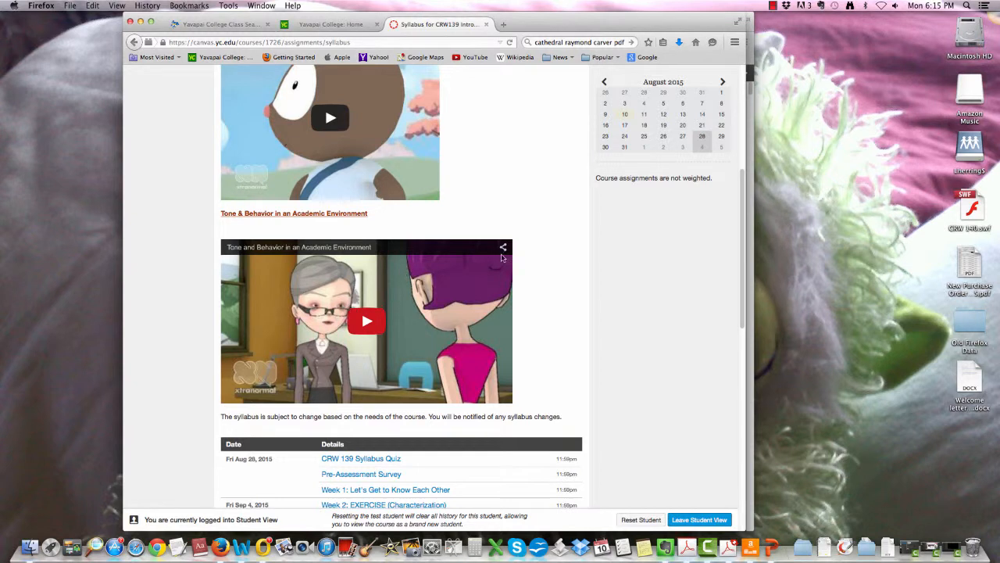
{"action": "mouse_move", "coordinate": [545, 286]}
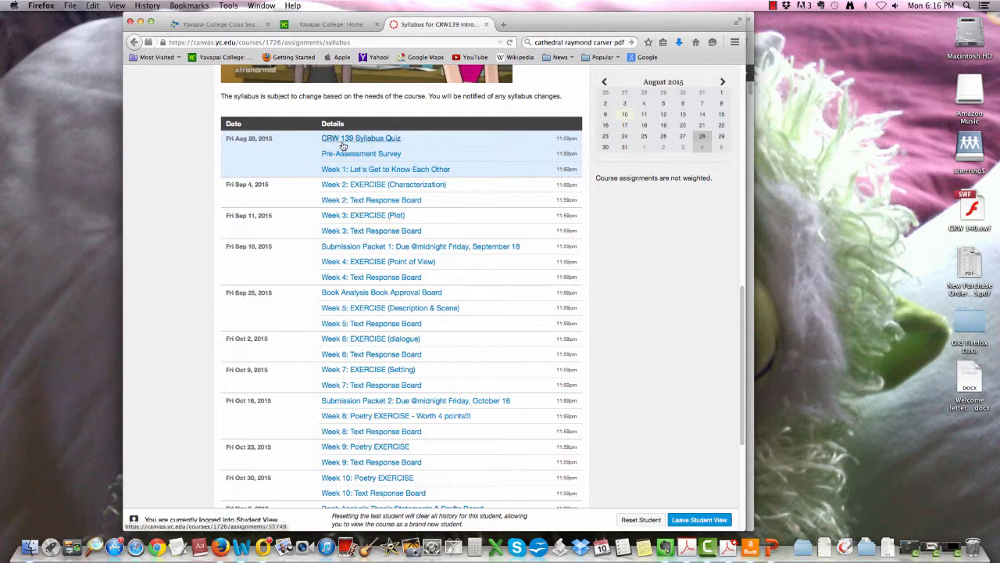
{"action": "mouse_move", "coordinate": [356, 172]}
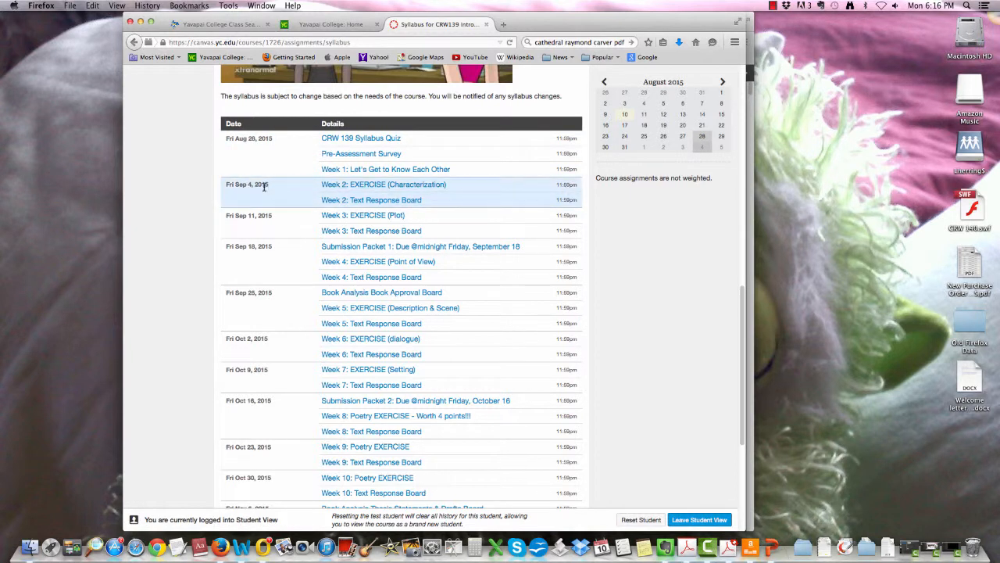
{"action": "mouse_move", "coordinate": [385, 185]}
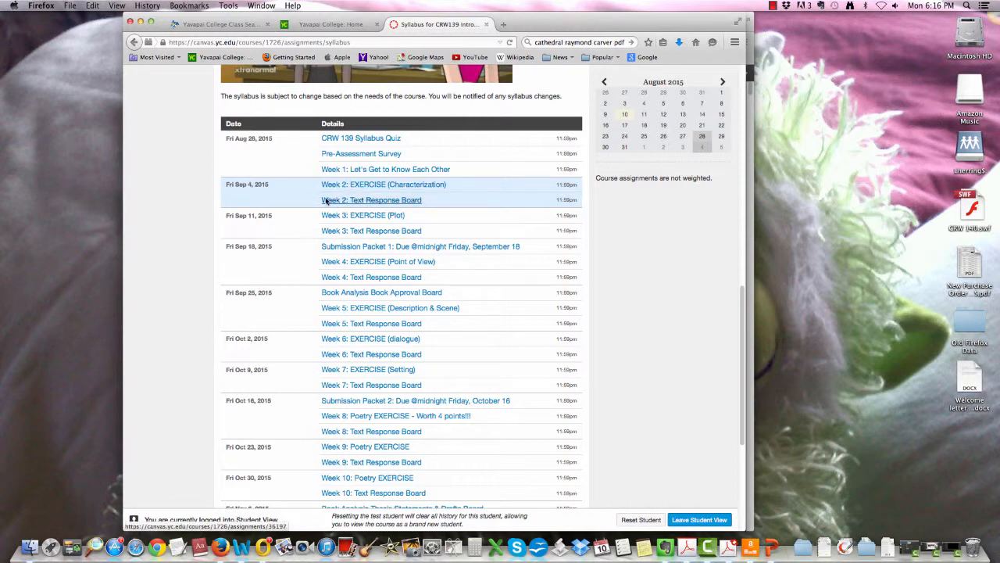
{"action": "scroll", "scroll_direction": "down", "scroll_amount": 3}
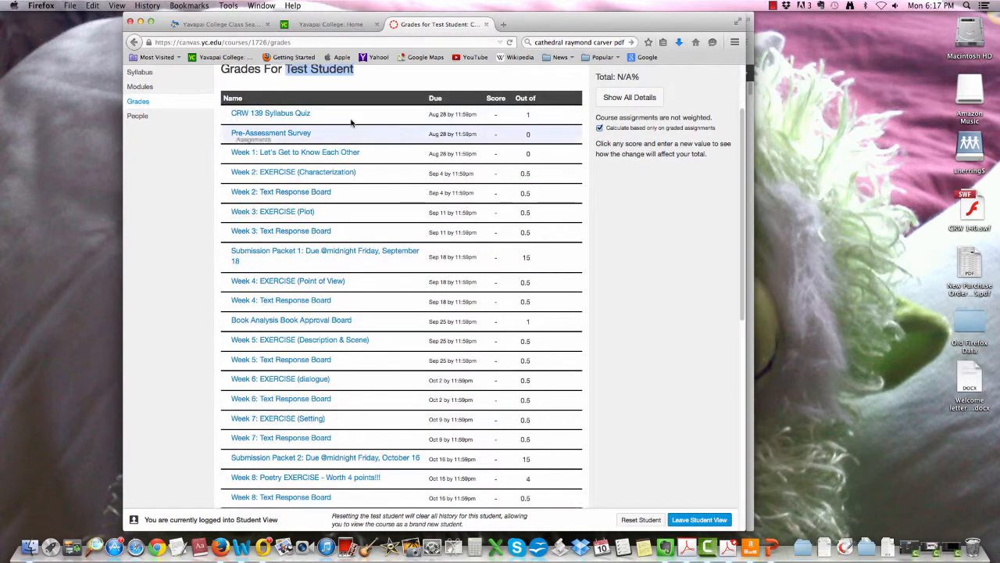
{"action": "mouse_move", "coordinate": [370, 175]}
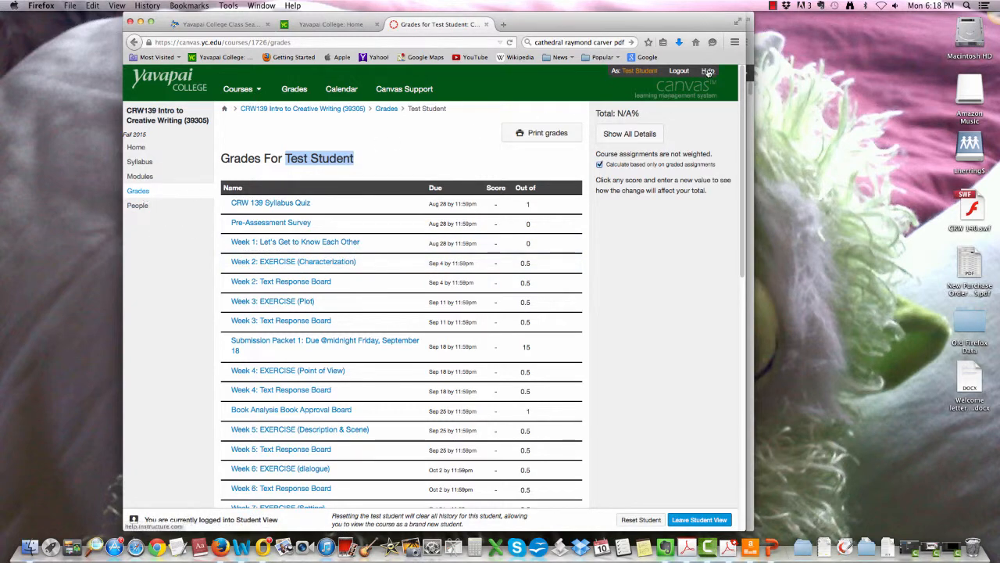
- Go to the Grades page for Test Student listing assignment scores and points
{"action": "left_click", "coordinate": [141, 175]}
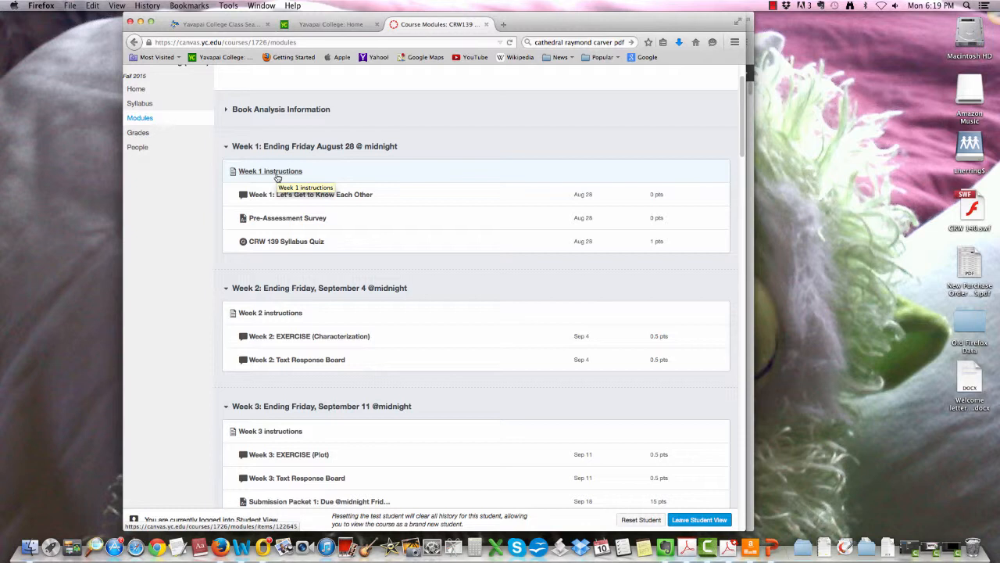
{"action": "mouse_move", "coordinate": [307, 154]}
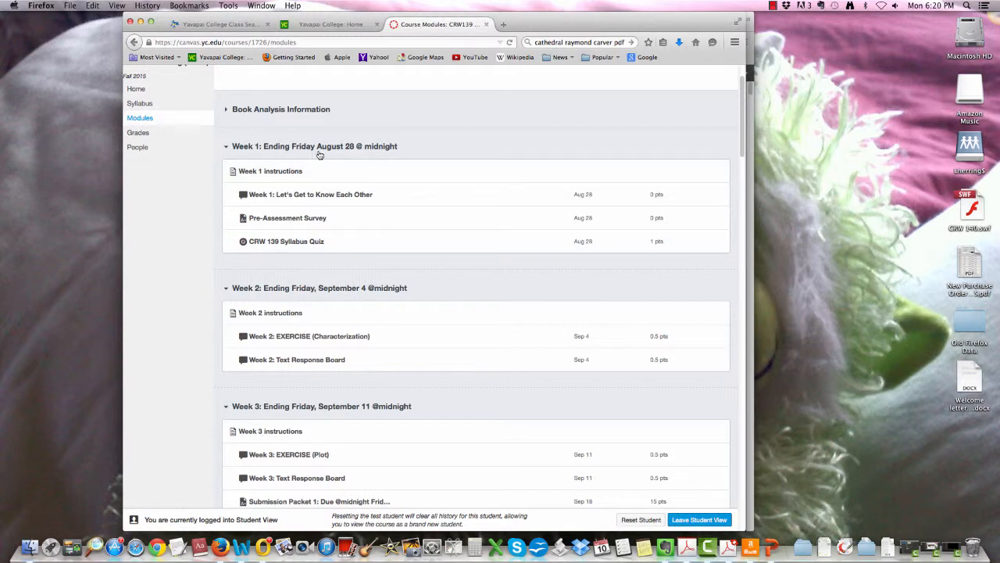
{"action": "mouse_move", "coordinate": [450, 275]}
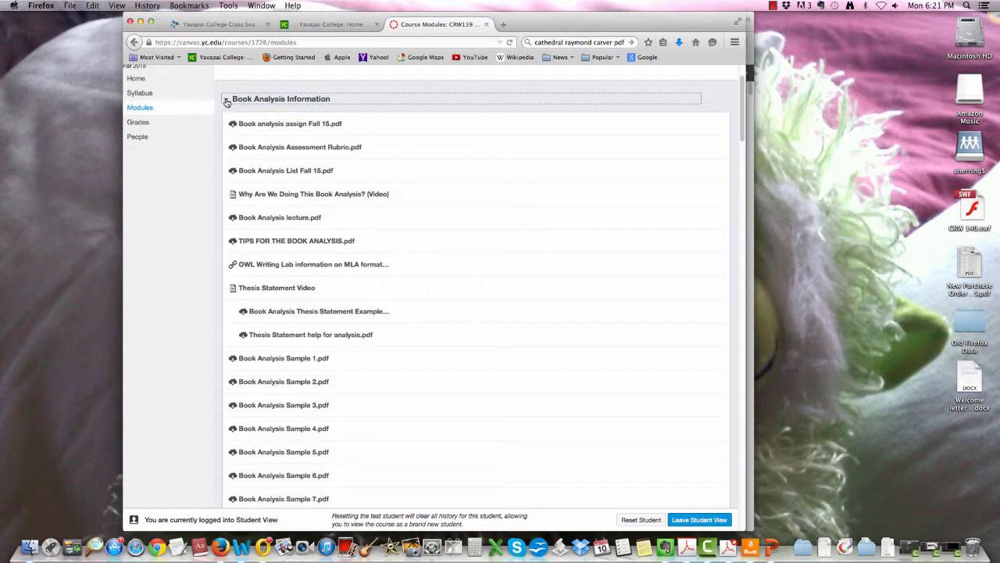
{"action": "mouse_move", "coordinate": [228, 100]}
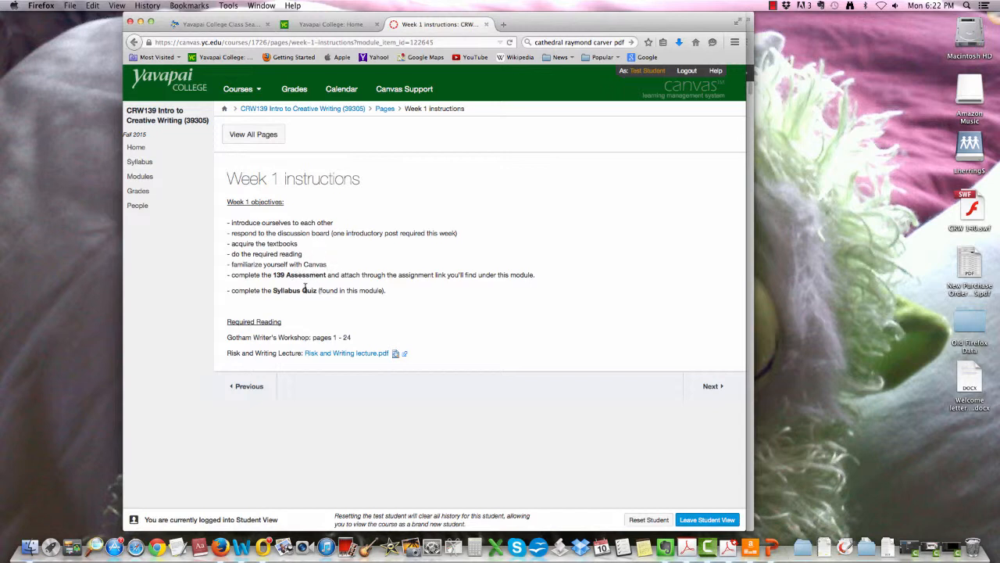
{"action": "mouse_move", "coordinate": [347, 353]}
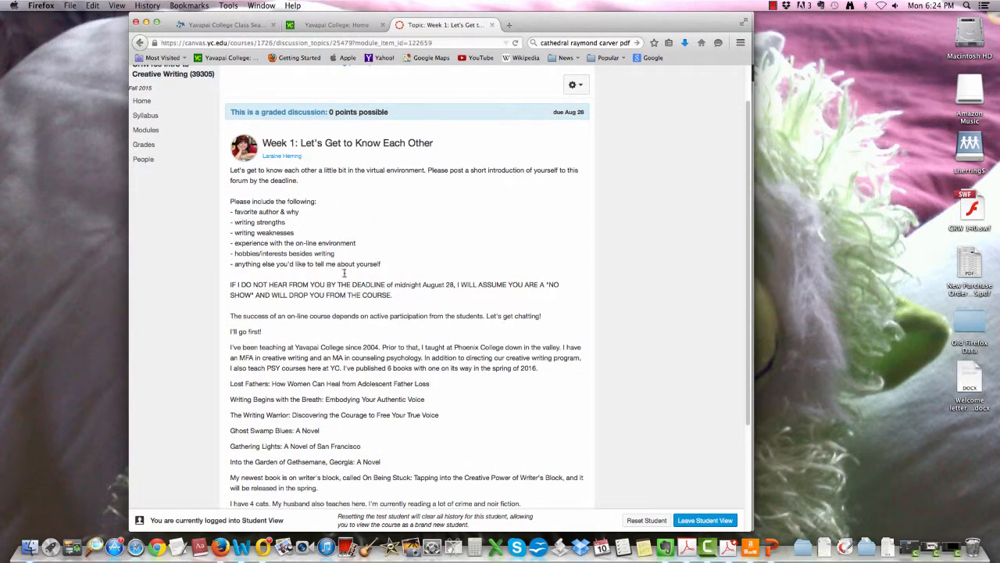
- Read down the Week 1 discussion to the empty reply editor and Next button
{"action": "scroll", "scroll_direction": "down", "scroll_amount": 3}
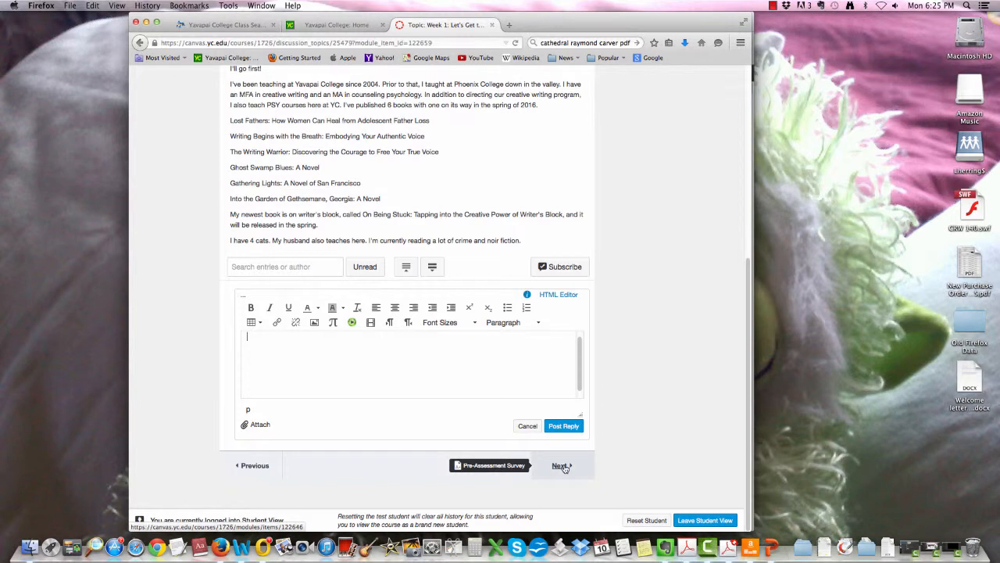
- Move on to the Pre-Assessment Survey, locked until Aug 24 at 12am
{"action": "left_click", "coordinate": [561, 466]}
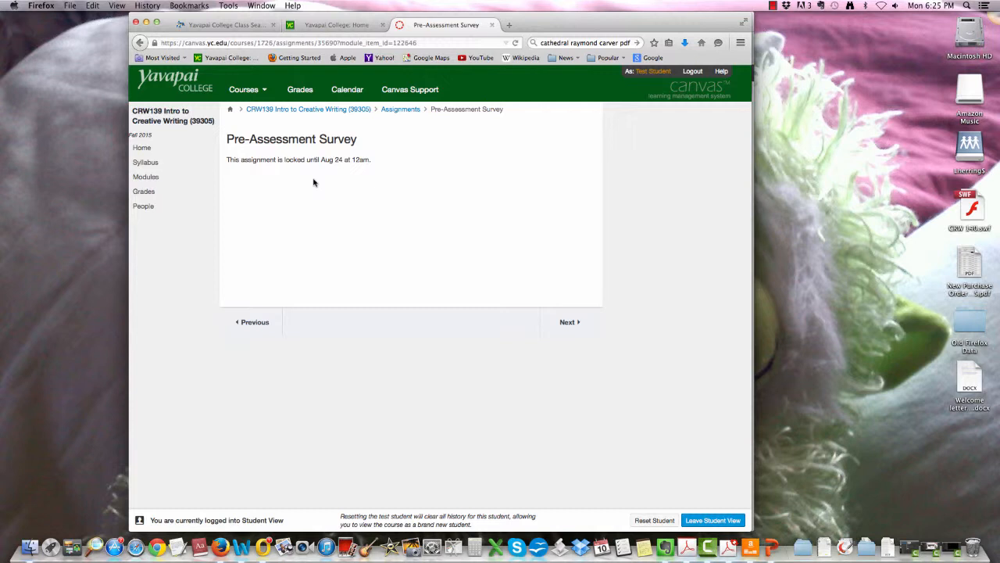
- View the locked CRW 139 Syllabus Quiz, then return to the Modules page
{"action": "left_click", "coordinate": [569, 322]}
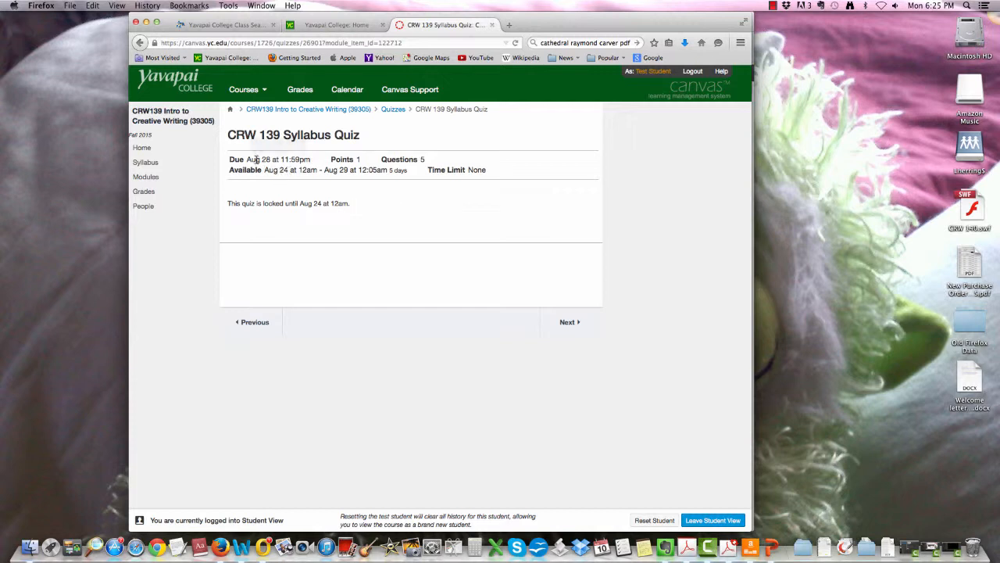
{"action": "mouse_move", "coordinate": [260, 159]}
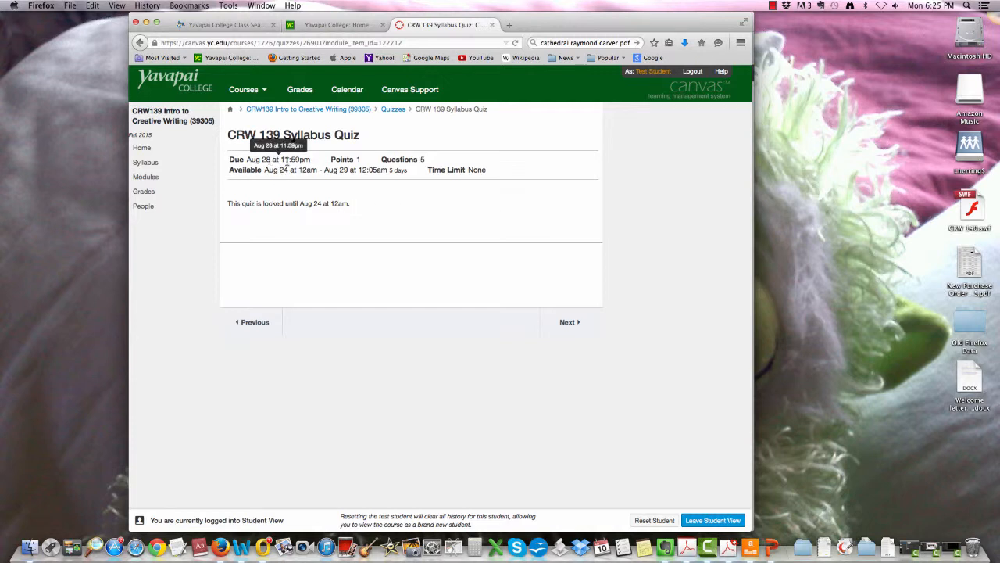
{"action": "left_click", "coordinate": [147, 175]}
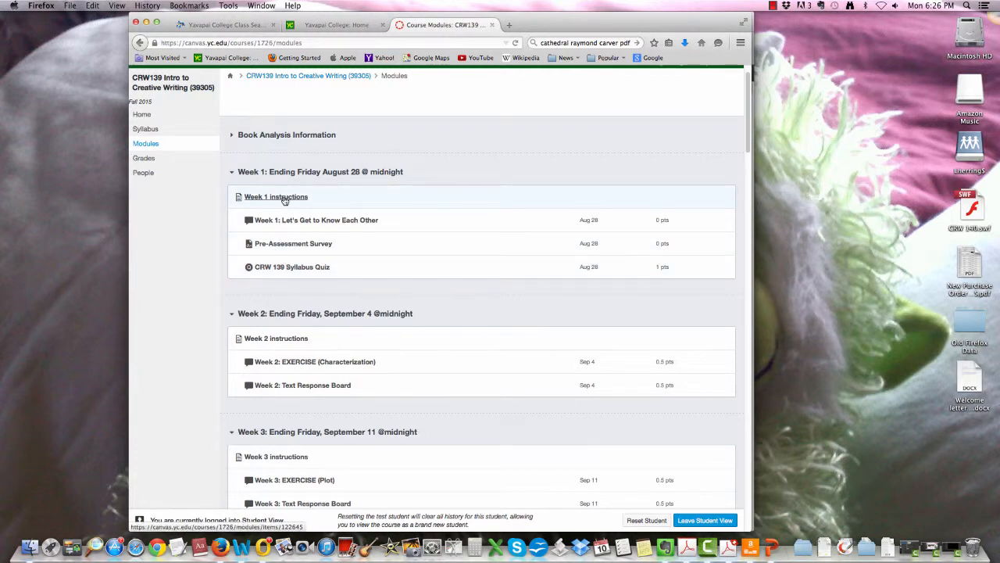
- Collapse the Week 1: Ending Friday August 28 module
{"action": "left_click", "coordinate": [231, 183]}
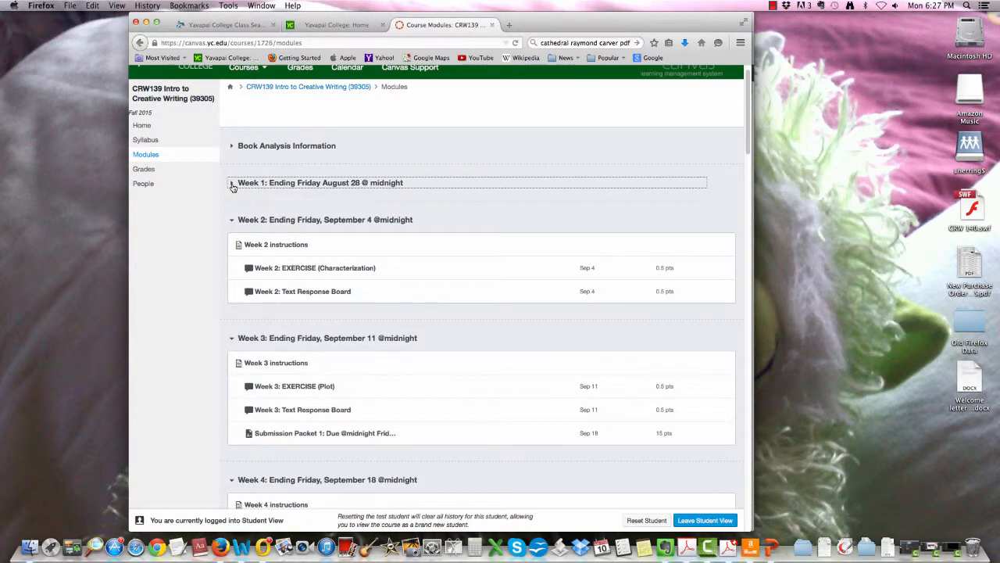
- Expand the Week 1 module again to show its four items
{"action": "left_click", "coordinate": [231, 182]}
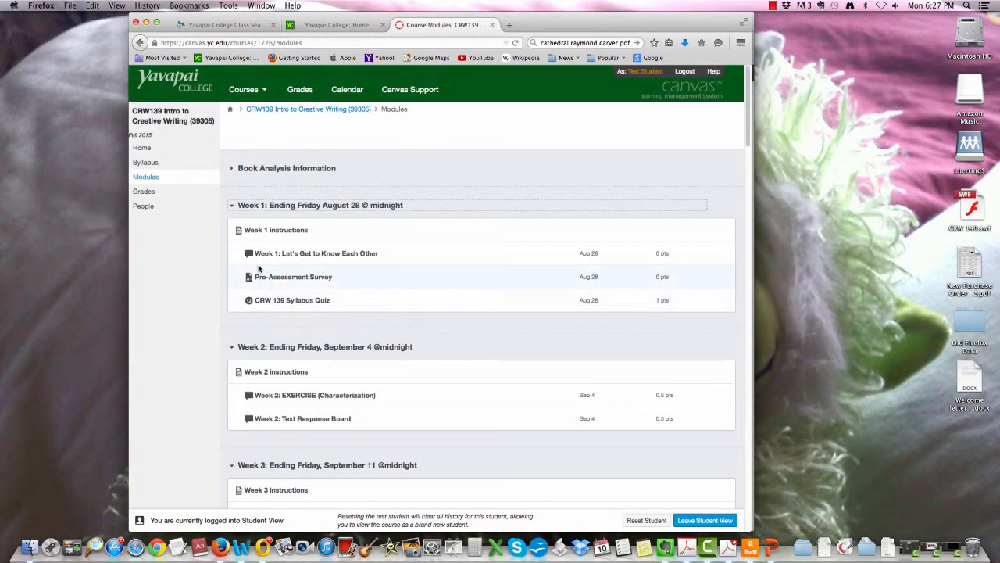
{"action": "mouse_move", "coordinate": [484, 325]}
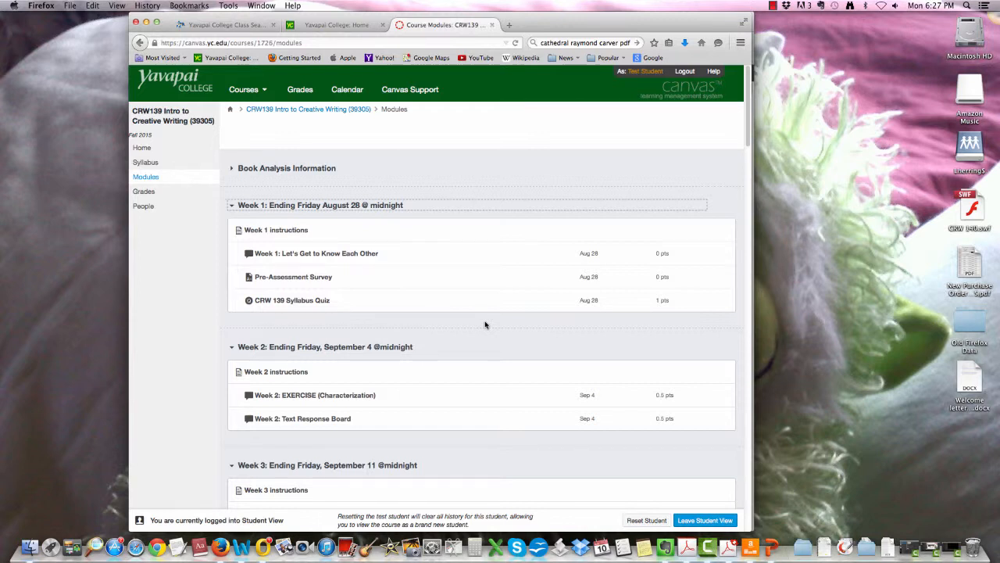
{"action": "mouse_move", "coordinate": [469, 350]}
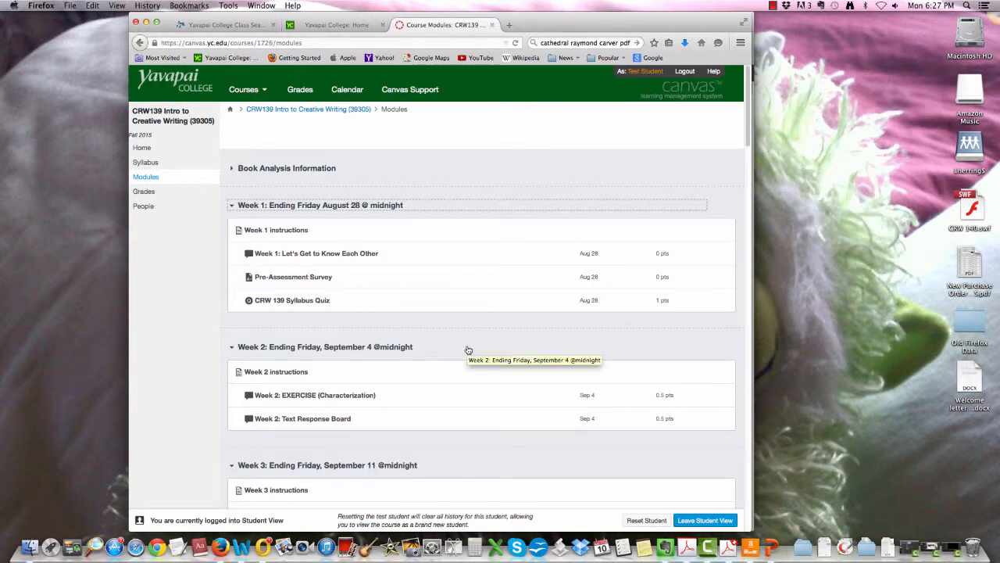
{"action": "mouse_move", "coordinate": [322, 175]}
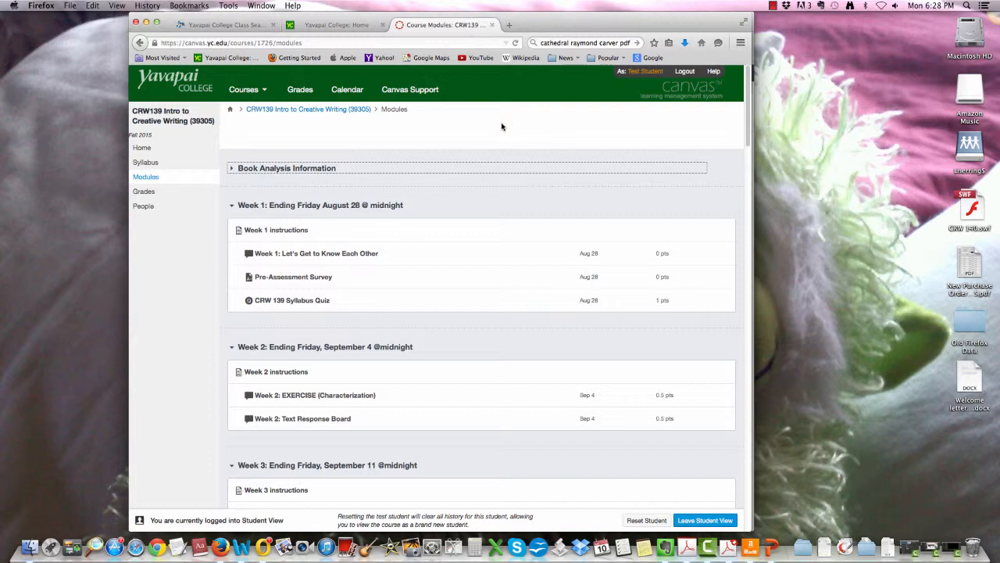
{"action": "mouse_move", "coordinate": [506, 128]}
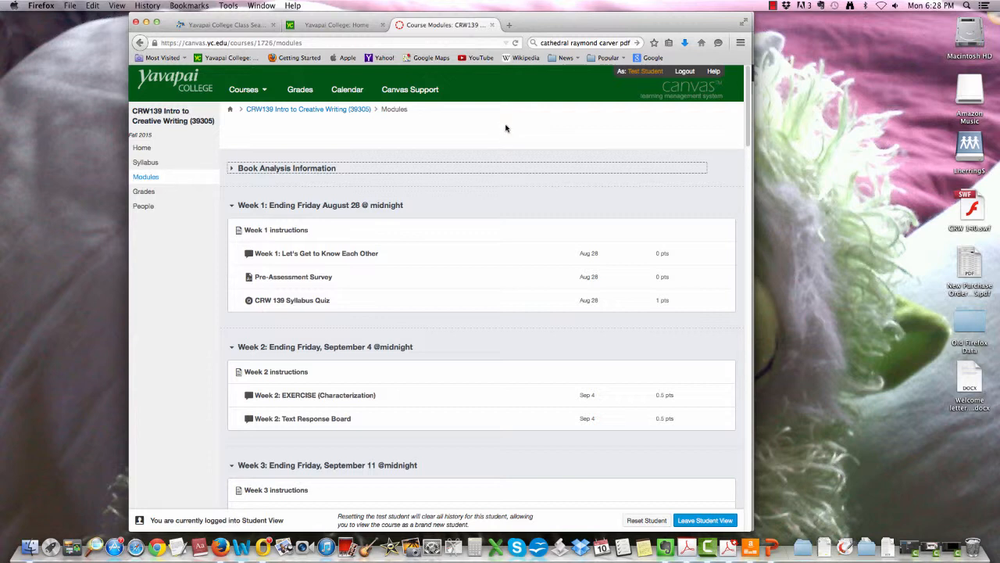